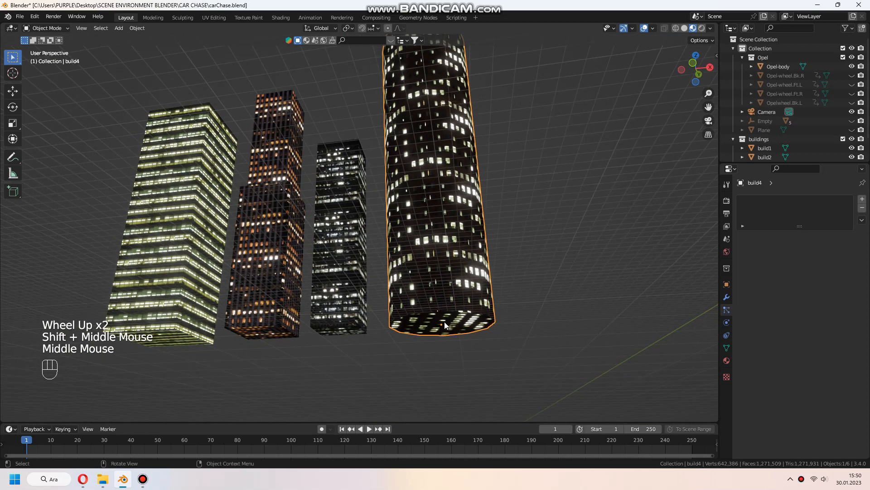
Step: Snap the 3D cursor to each bottom face and set build3, build2, build1 origins there
{"action": "key", "text": "Tab"}
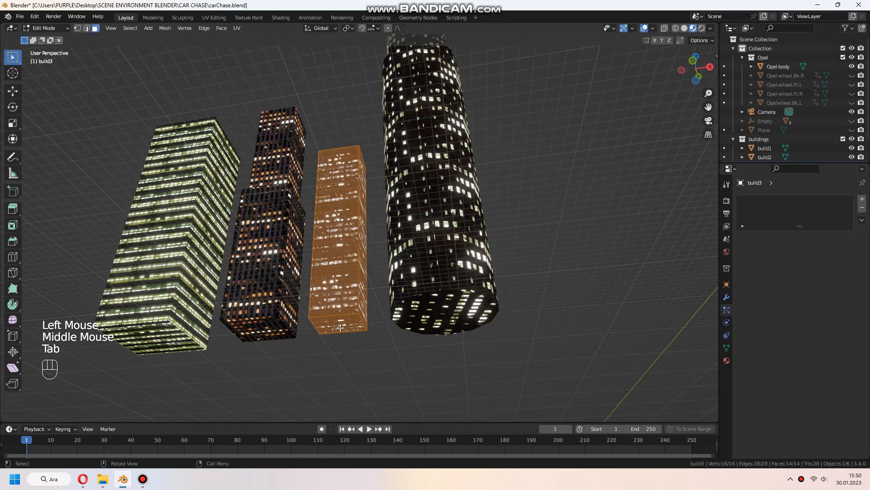
{"action": "key", "text": "shift+s"}
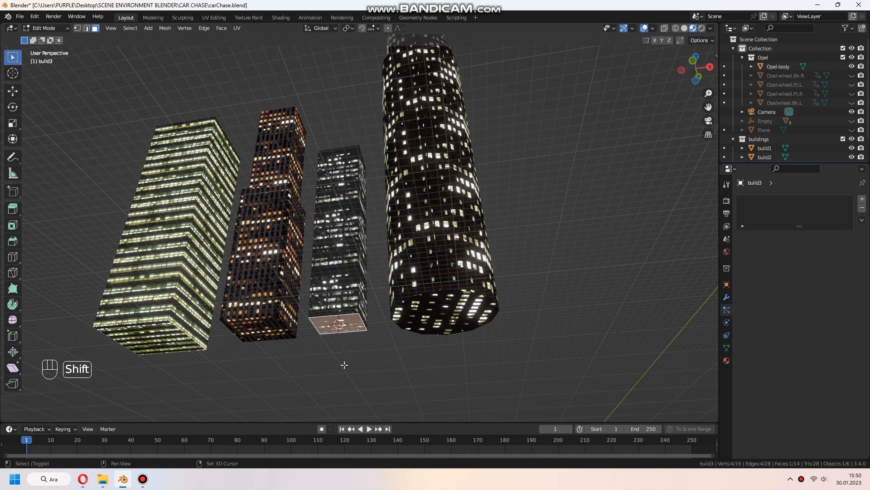
{"action": "key", "text": "Tab"}
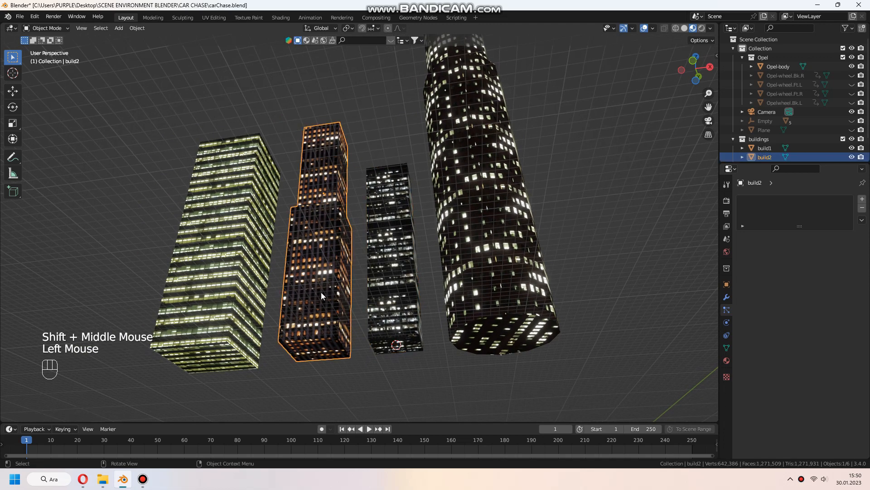
{"action": "key", "text": "Tab"}
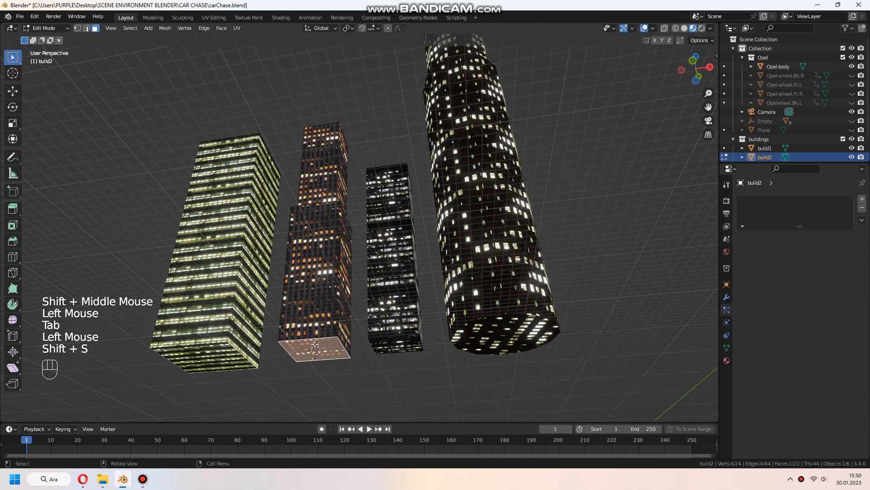
{"action": "key", "text": "Tab"}
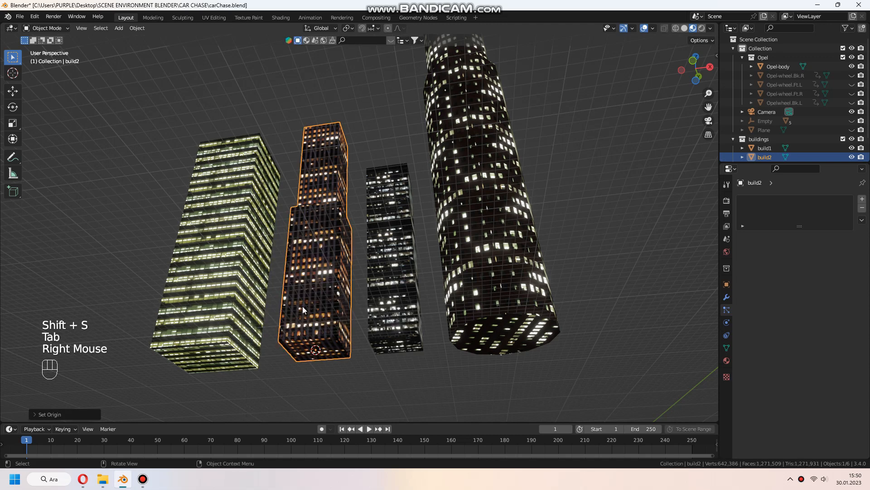
{"action": "key", "text": "Tab"}
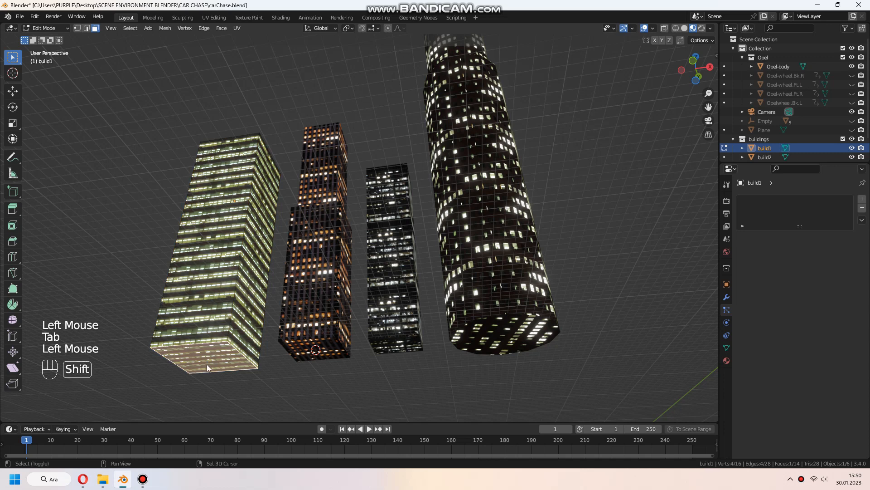
{"action": "right_click", "coordinate": [208, 366]}
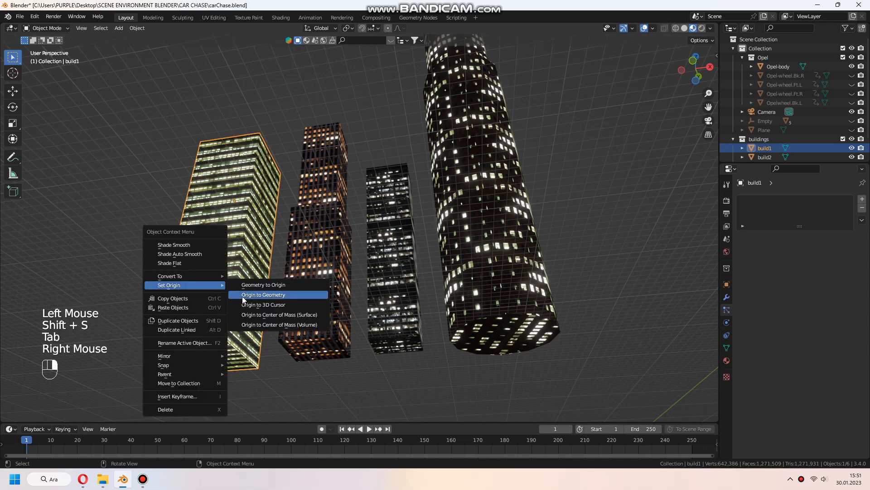
{"action": "left_click", "coordinate": [263, 294]}
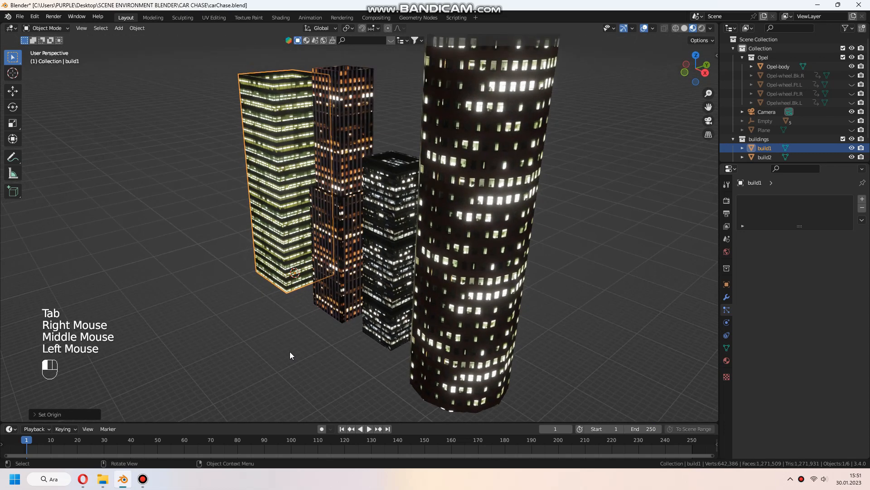
{"action": "scroll", "scroll_direction": "down", "scroll_amount": 3}
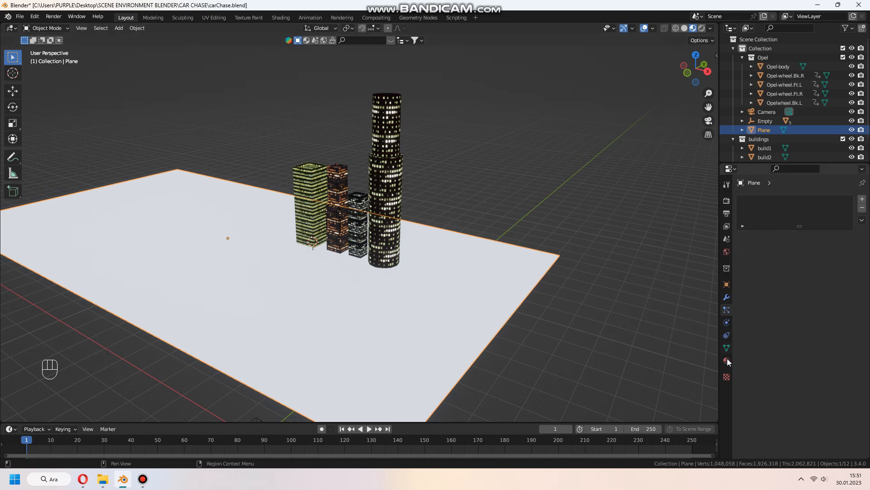
Step: Add a new particle system with default emitter settings to the ground plane
{"action": "left_click", "coordinate": [726, 359]}
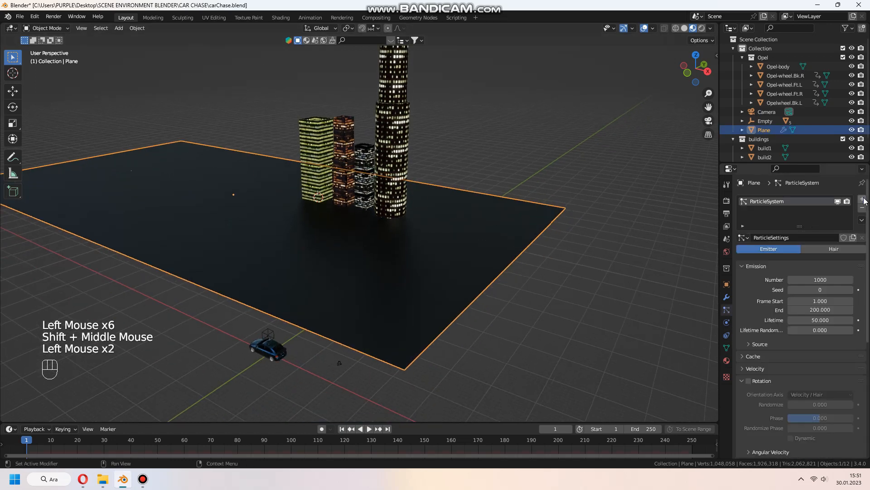
Step: Make the plane's particles Hair, rendered as instances of the buildings collection
{"action": "left_click", "coordinate": [833, 249]}
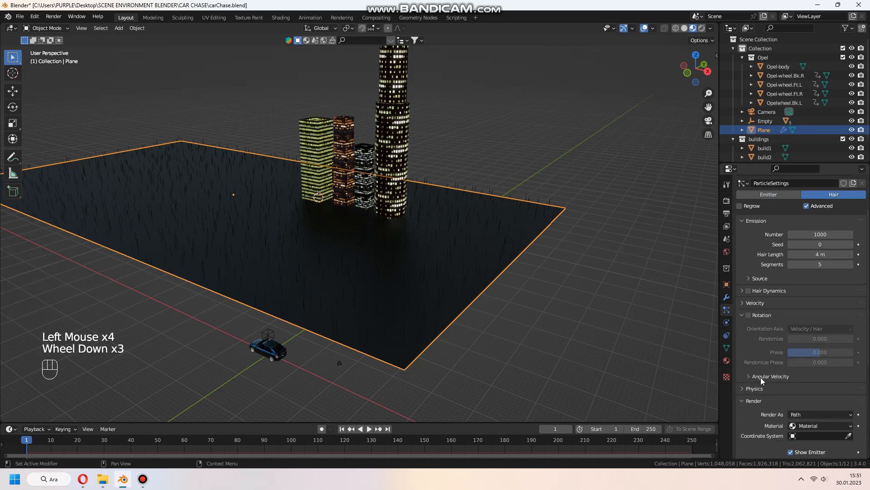
{"action": "left_click", "coordinate": [820, 360]}
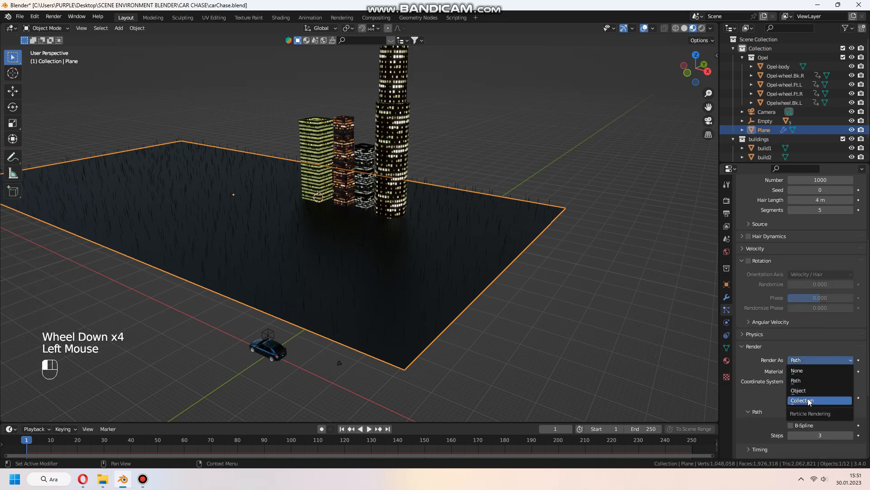
{"action": "left_click", "coordinate": [801, 401]}
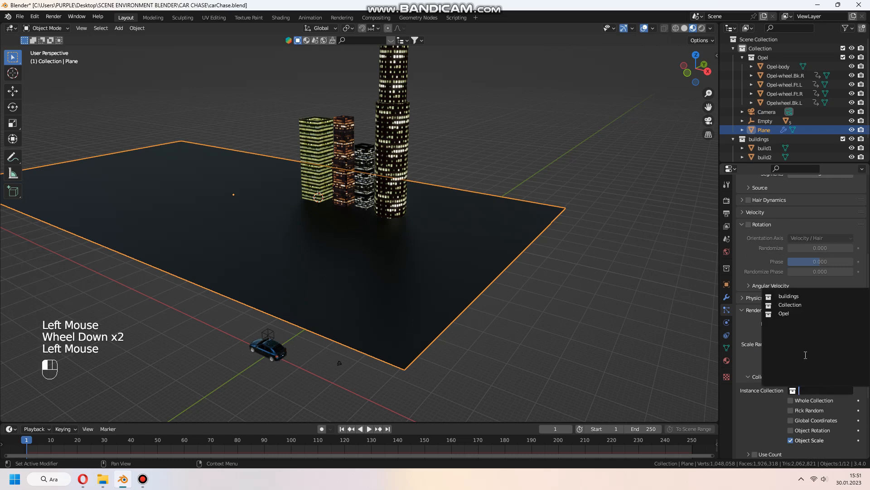
{"action": "left_click", "coordinate": [789, 312]}
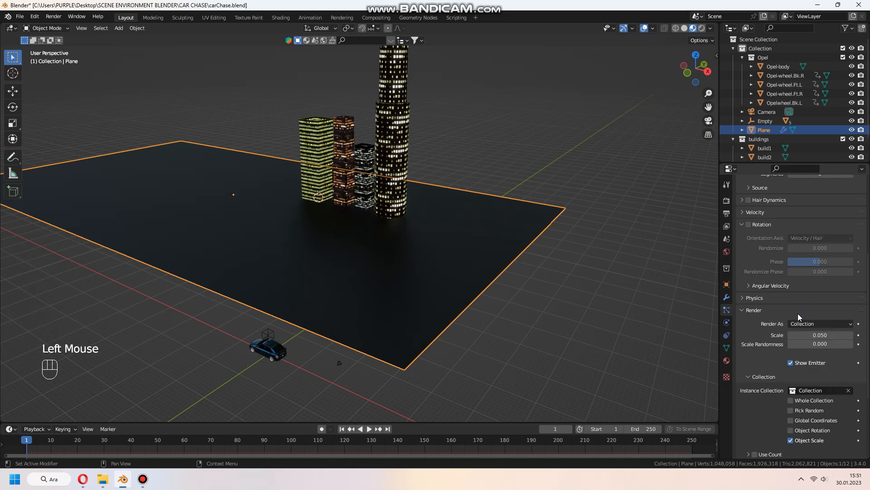
{"action": "mouse_move", "coordinate": [764, 337]}
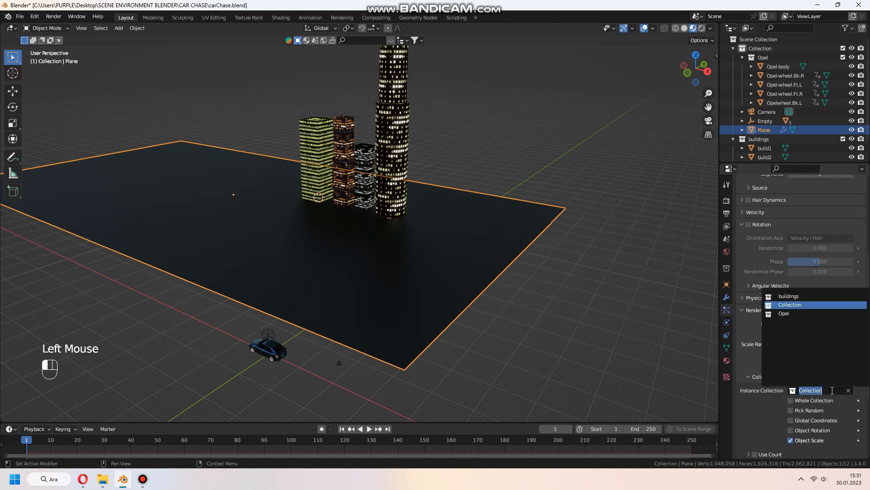
{"action": "left_click", "coordinate": [788, 296]}
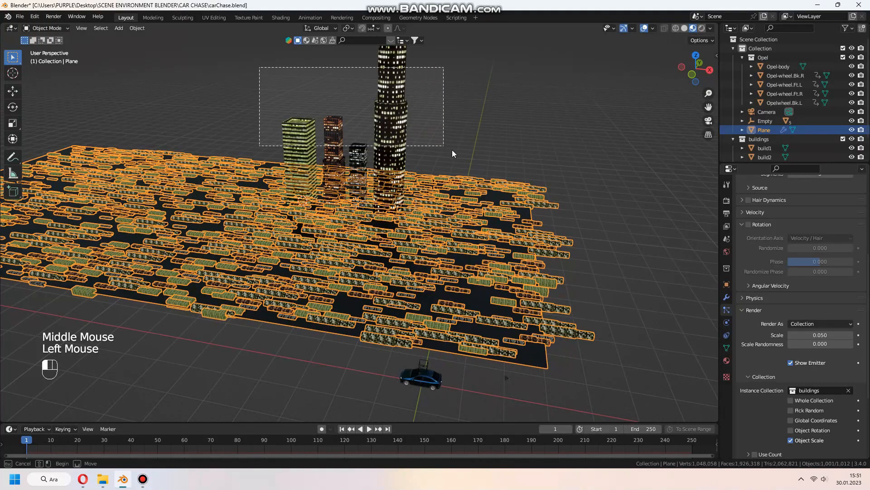
Step: Move the original buildings off the plane and enable Global Y particle rotation
{"action": "key", "text": "g"}
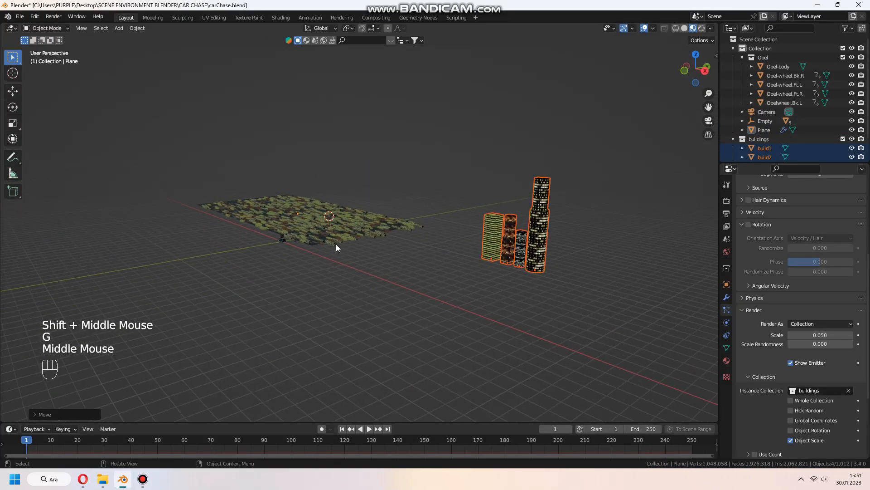
{"action": "scroll", "scroll_direction": "up", "scroll_amount": 3}
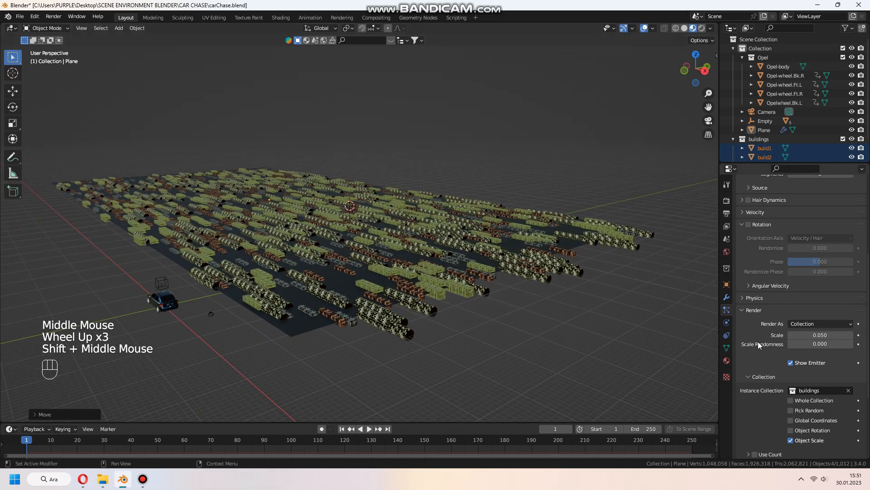
{"action": "scroll", "scroll_direction": "down", "scroll_amount": 3}
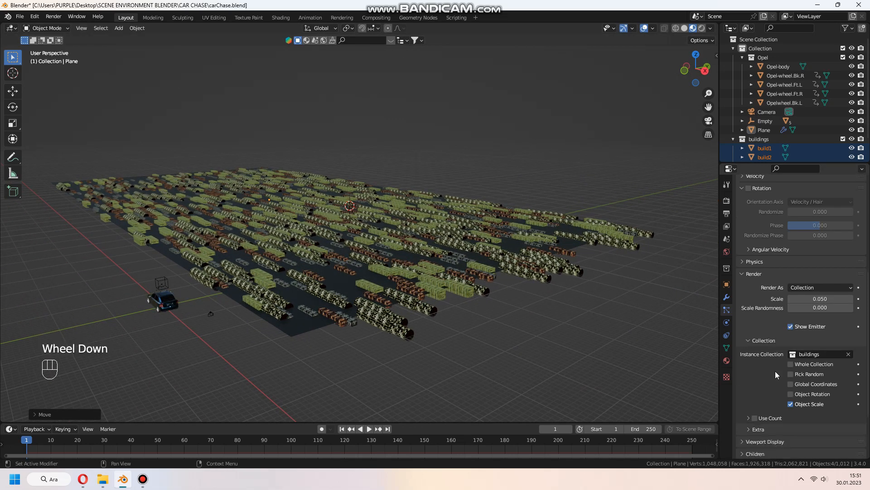
{"action": "scroll", "scroll_direction": "up", "scroll_amount": 3}
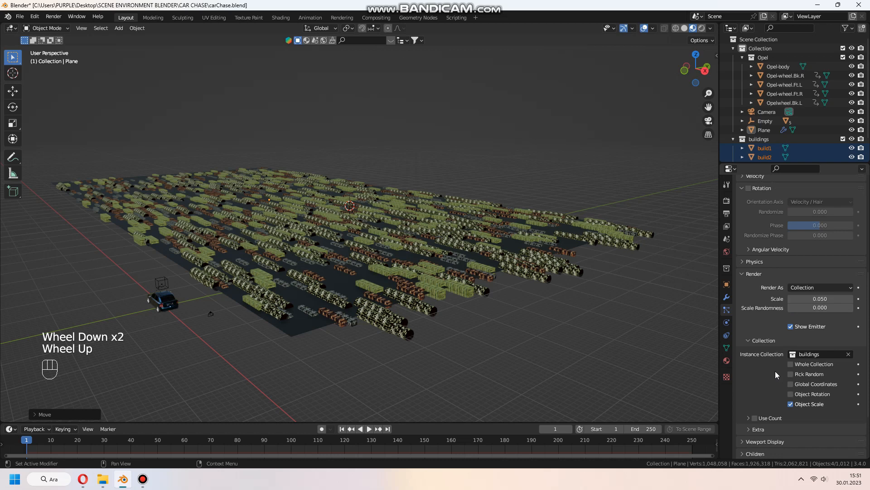
{"action": "left_click", "coordinate": [749, 187]}
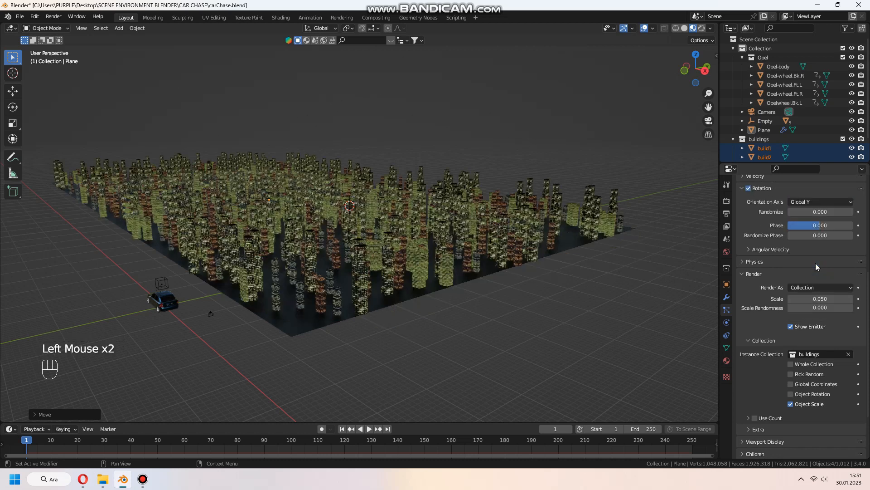
{"action": "scroll", "scroll_direction": "up", "scroll_amount": 3}
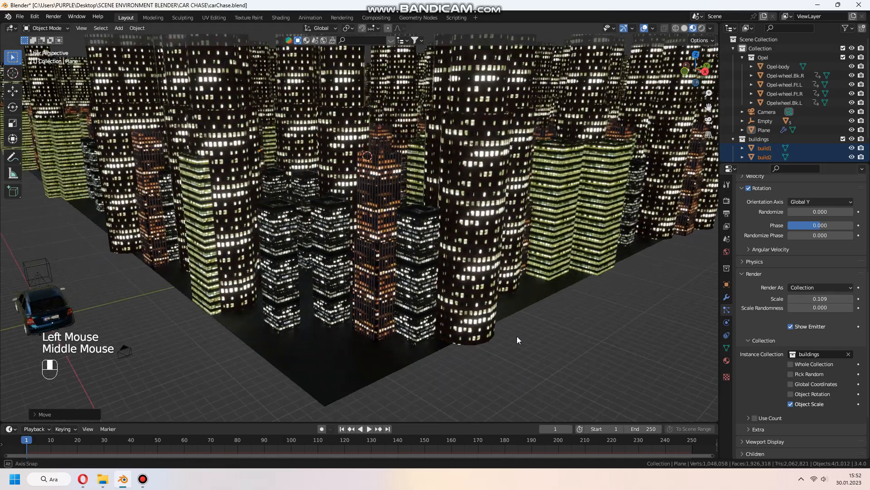
Step: Set render scale 0.109, emission number 500 and velocity randomize 0.450
{"action": "scroll", "scroll_direction": "up", "scroll_amount": 3}
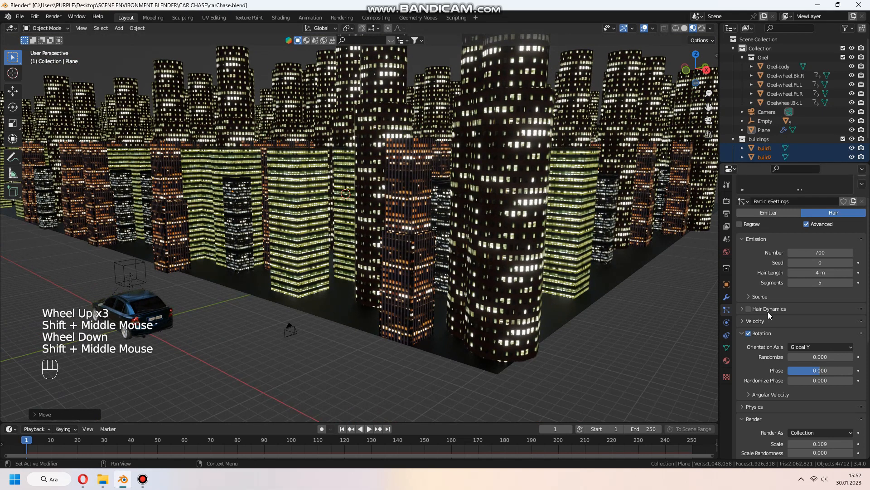
{"action": "scroll", "scroll_direction": "down", "scroll_amount": 3}
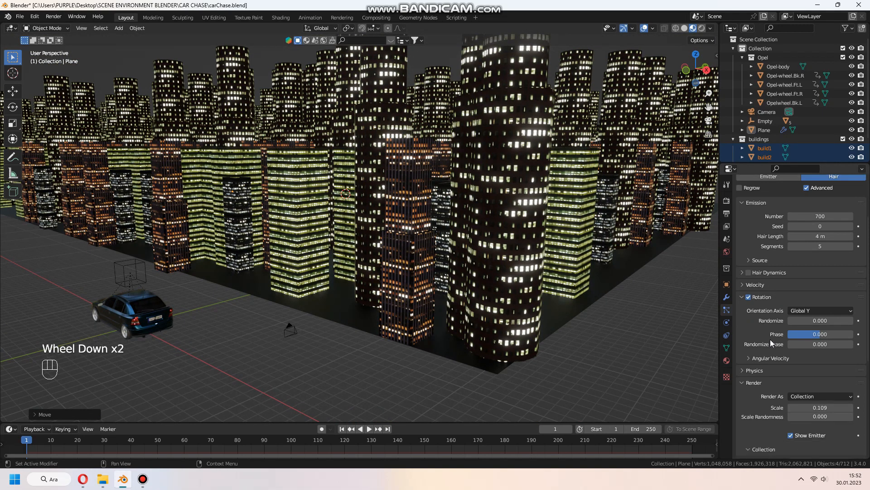
{"action": "scroll", "scroll_direction": "down", "scroll_amount": 3}
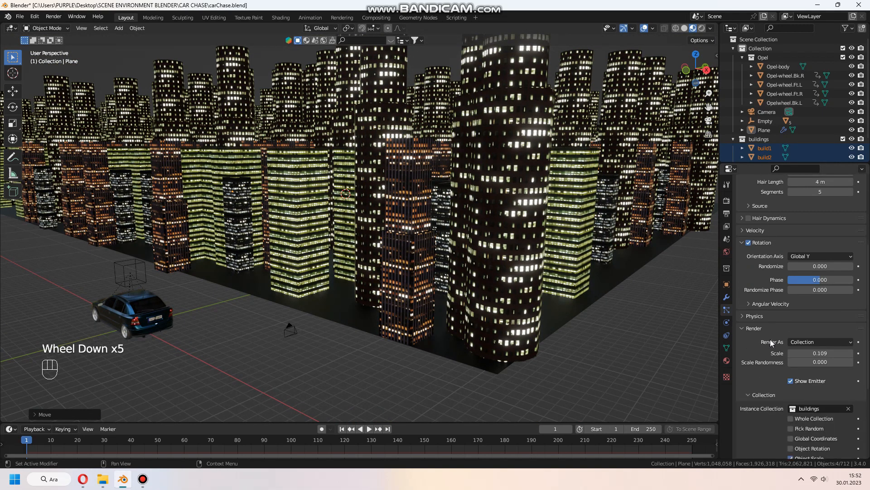
{"action": "scroll", "scroll_direction": "down", "scroll_amount": 3}
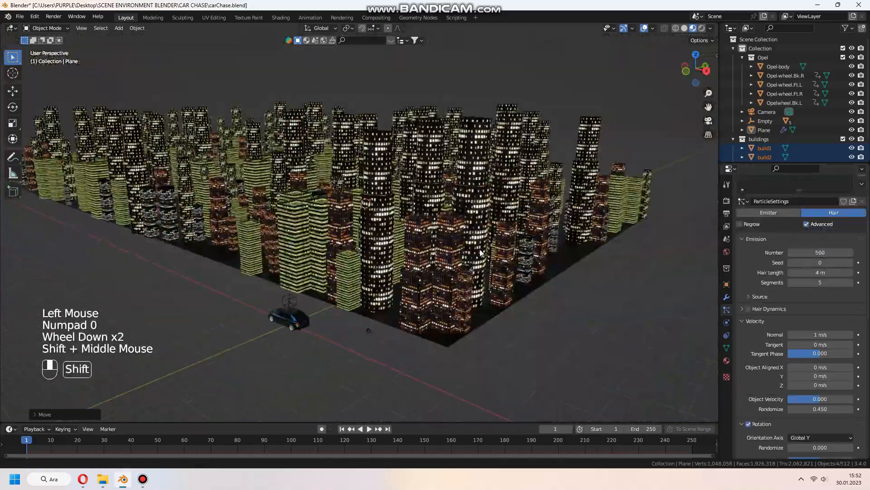
Step: Thin the scatter to 150 at randomize 1.1 and place Plane.001 across the road
{"action": "scroll", "scroll_direction": "up", "scroll_amount": 3}
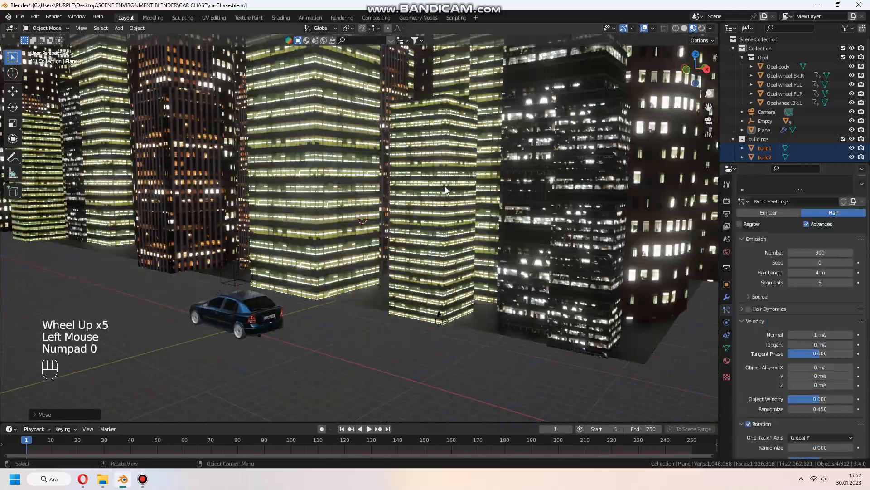
{"action": "key", "text": "g"}
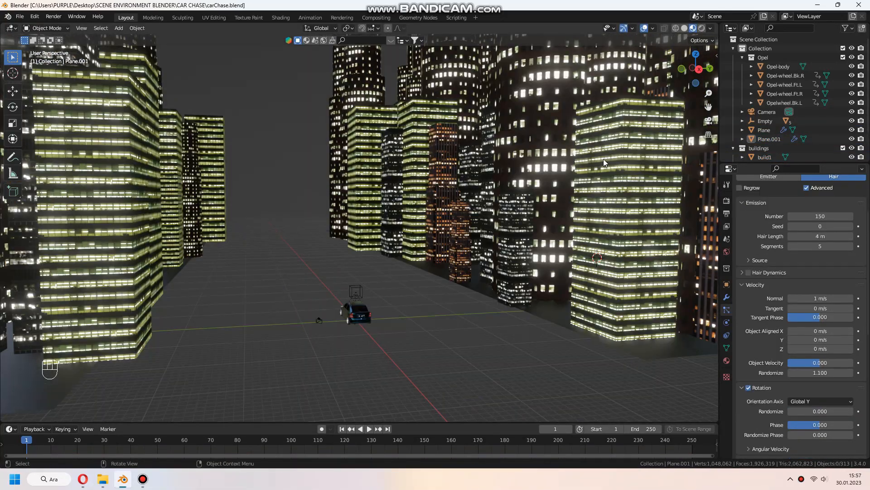
{"action": "left_click", "coordinate": [764, 130]}
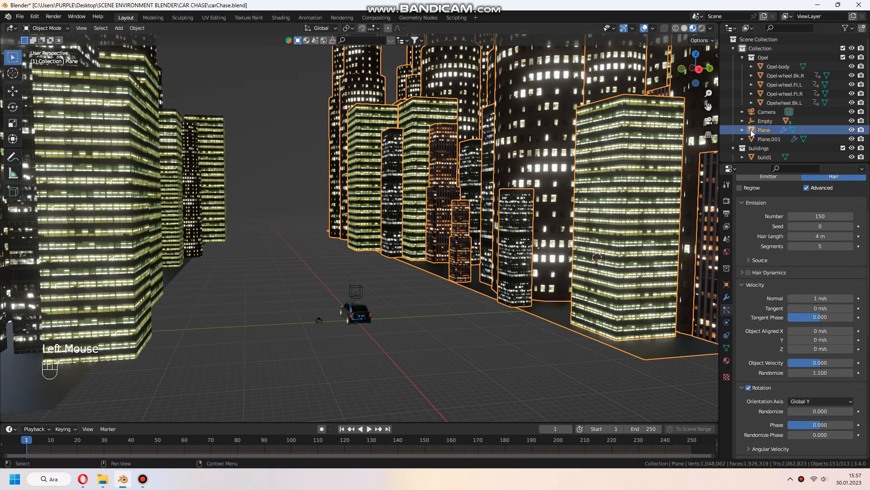
{"action": "left_click", "coordinate": [766, 144]}
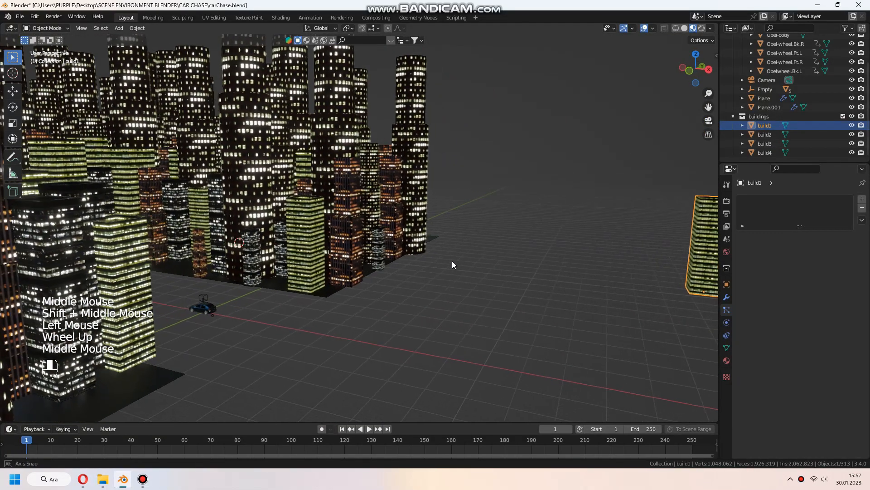
Step: Switch build1's material slot from build3 to the build1 material
{"action": "left_click", "coordinate": [726, 361]}
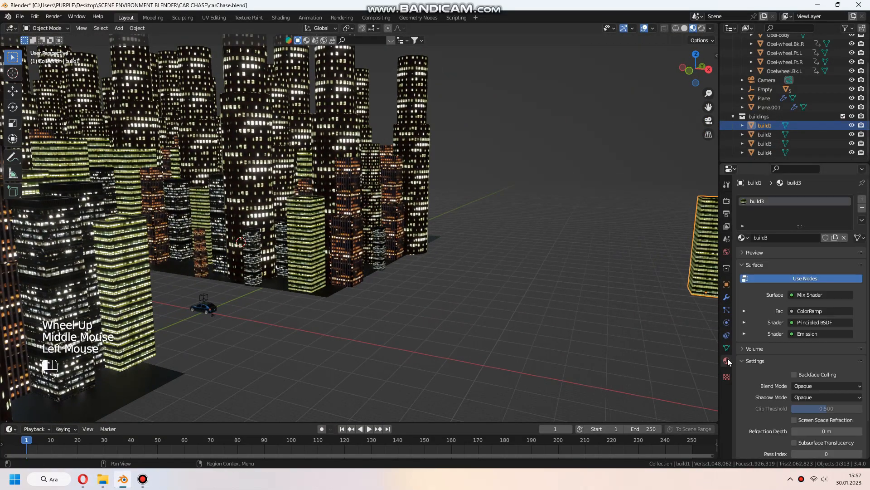
{"action": "left_click", "coordinate": [764, 134]}
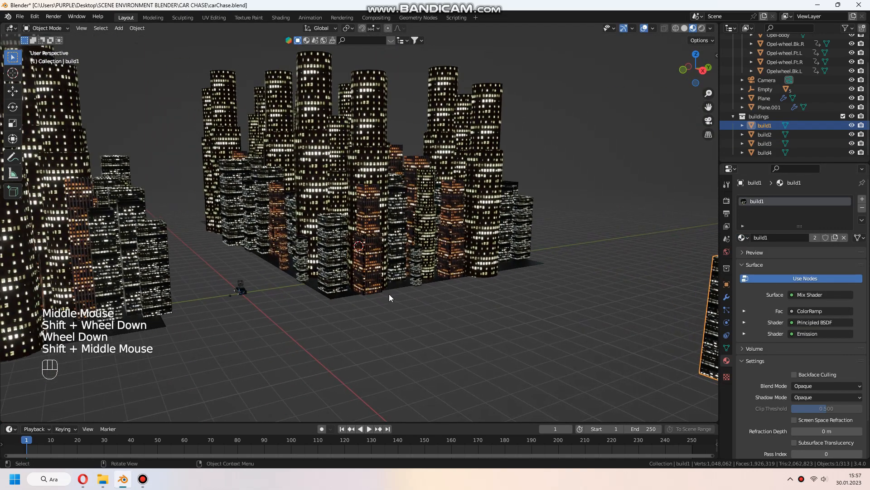
{"action": "scroll", "scroll_direction": "up", "scroll_amount": 3}
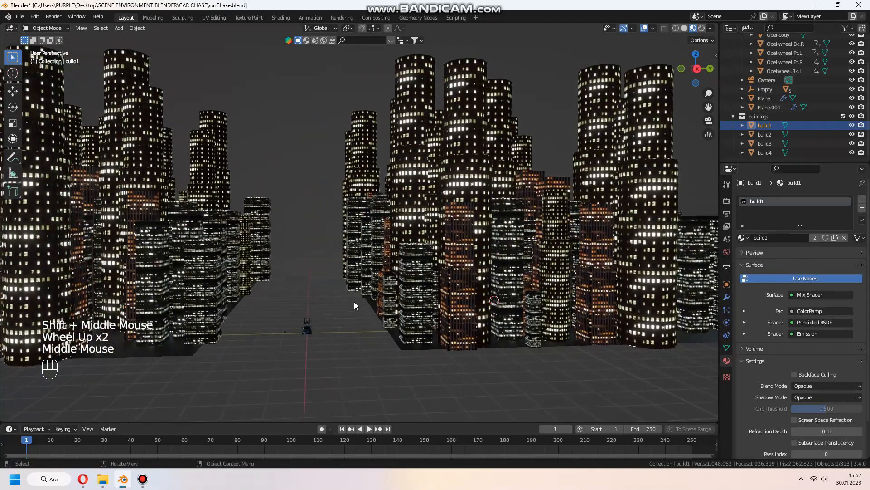
{"action": "scroll", "scroll_direction": "up", "scroll_amount": 3}
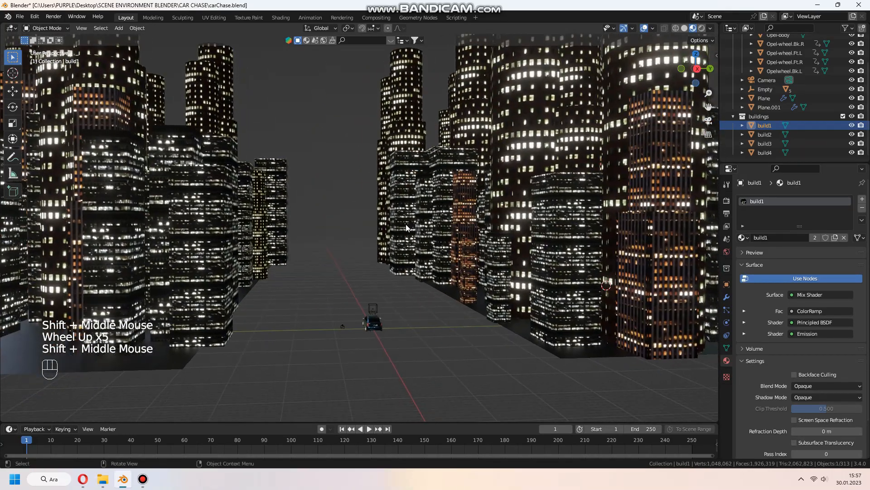